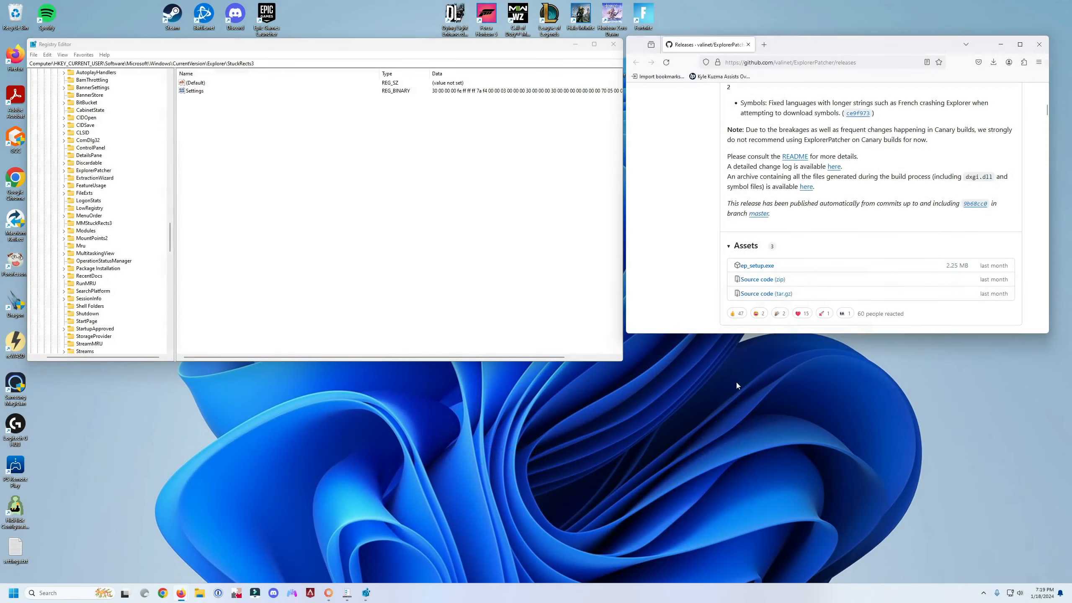
{"action": "mouse_move", "coordinate": [564, 569]}
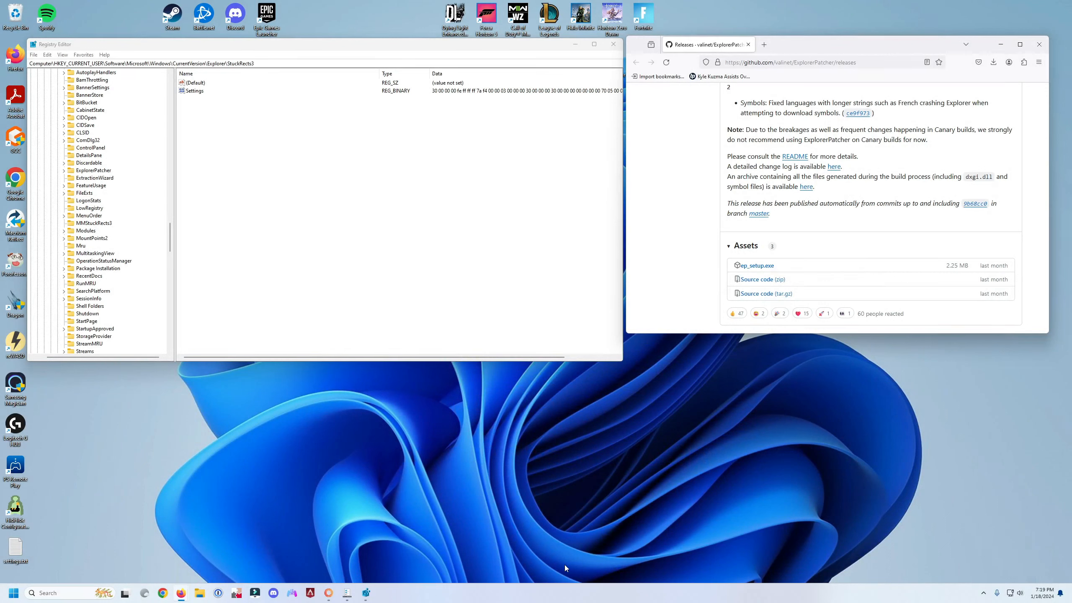
{"action": "mouse_move", "coordinate": [904, 469]}
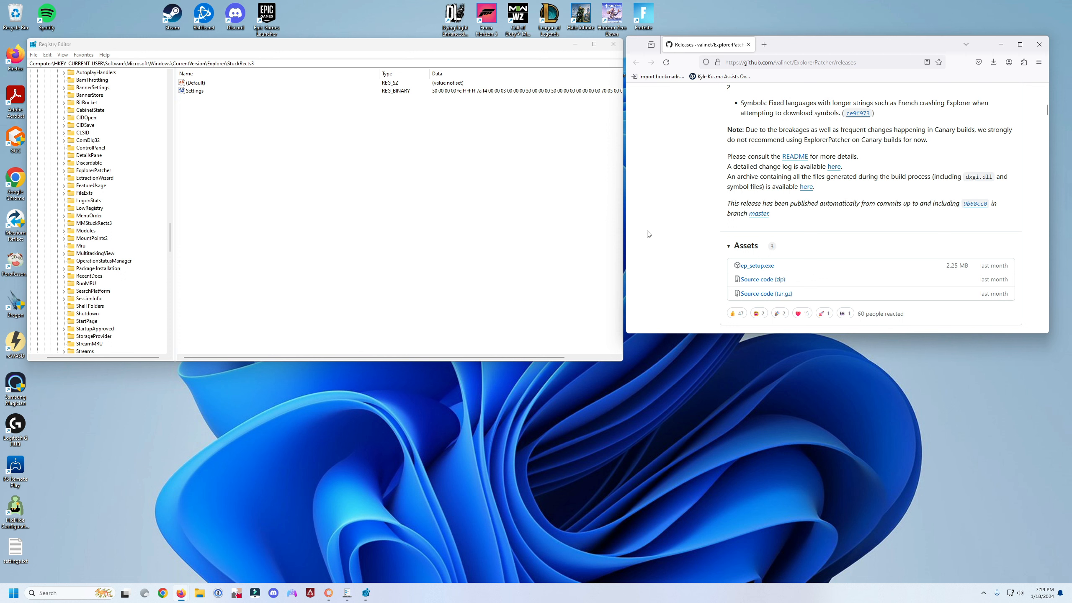
{"action": "mouse_move", "coordinate": [657, 251]}
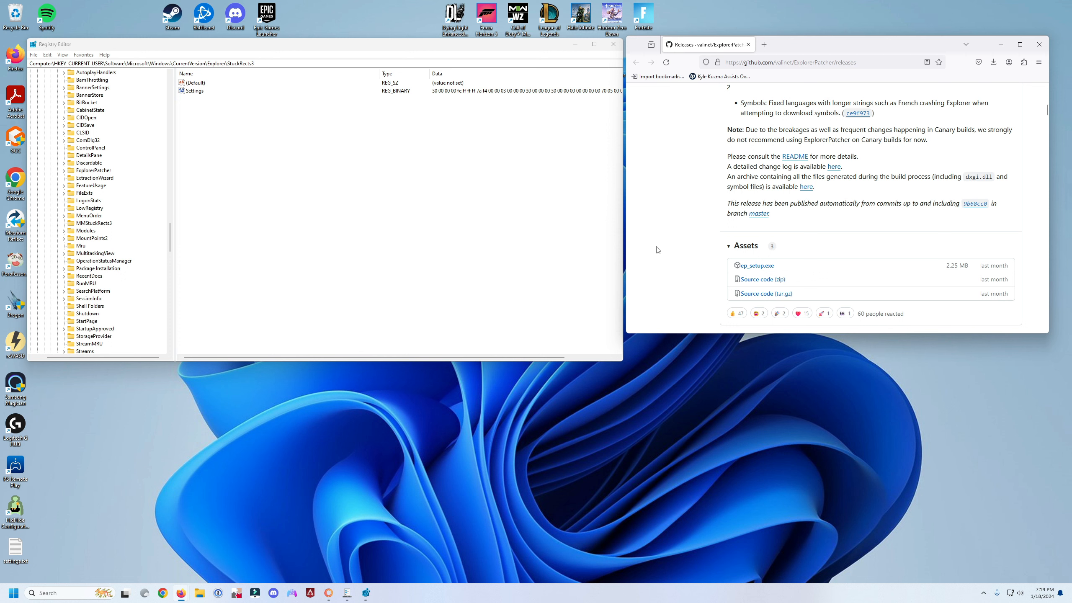
{"action": "mouse_move", "coordinate": [385, 165]}
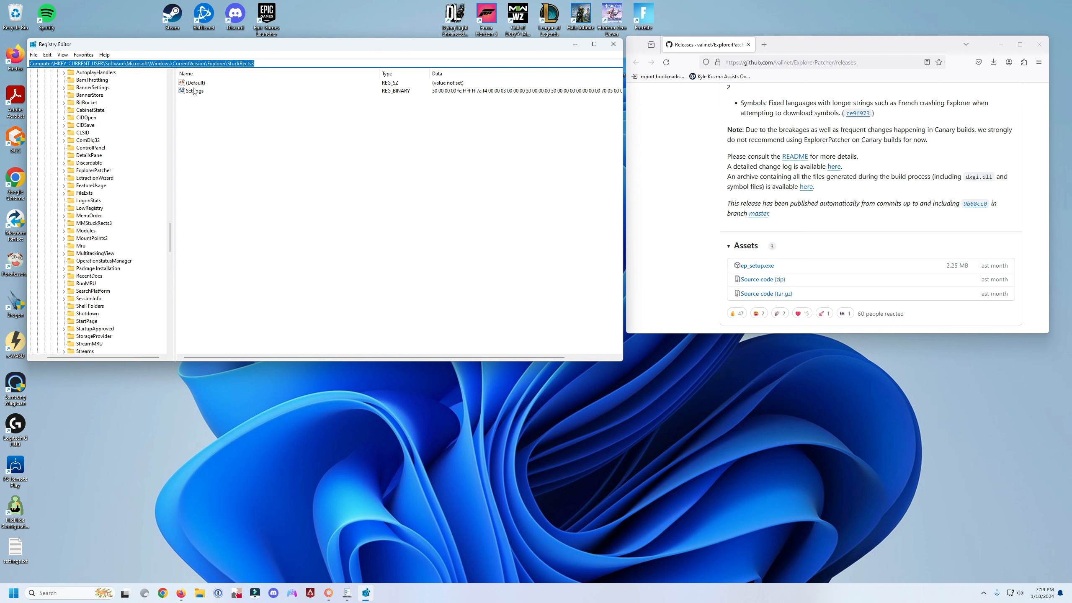
Download the ep_setup.exe installer from the ExplorerPatcher releases page in Firefox.
{"action": "left_click", "coordinate": [194, 91]}
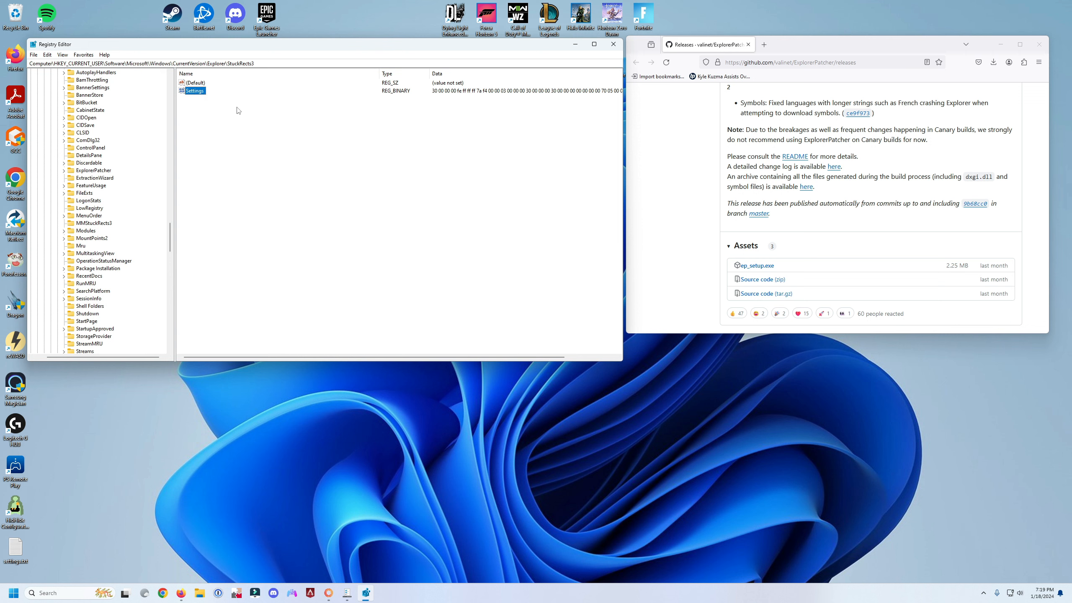
{"action": "mouse_move", "coordinate": [413, 147]}
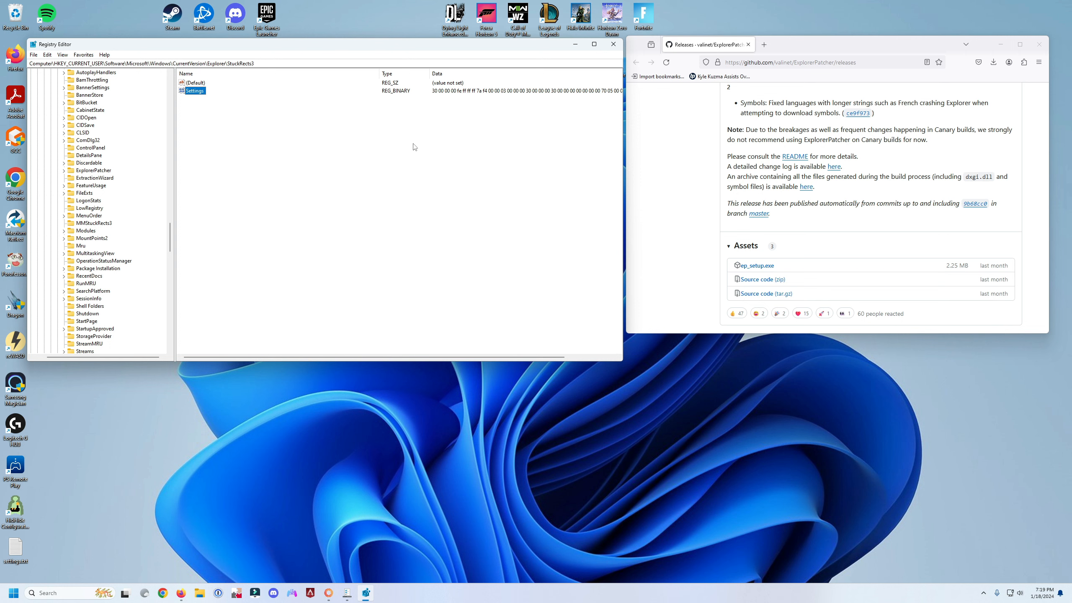
{"action": "mouse_move", "coordinate": [712, 164]}
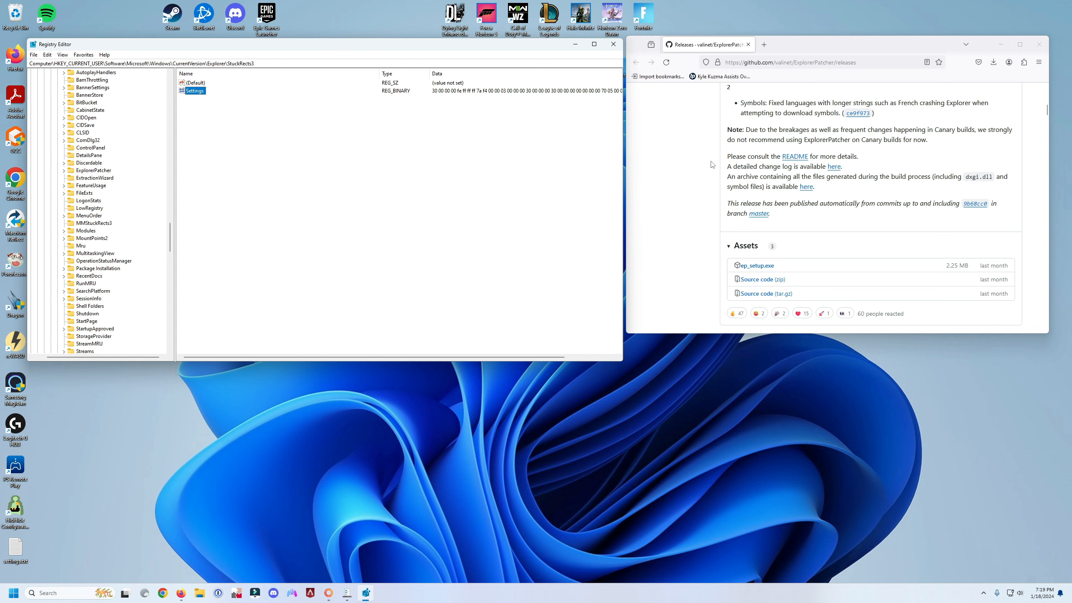
{"action": "left_click", "coordinate": [790, 62]}
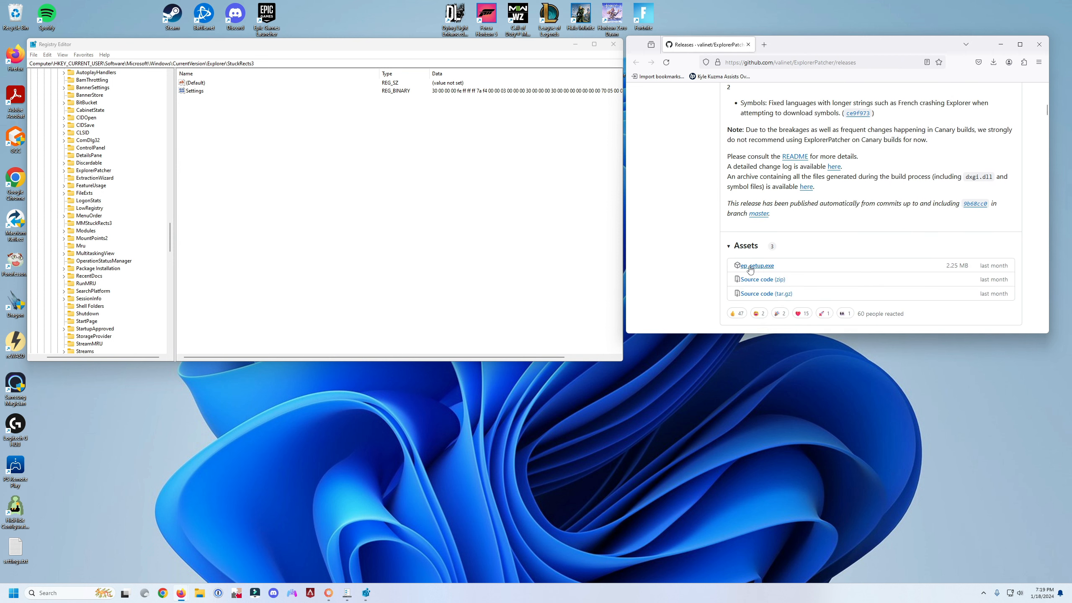
{"action": "scroll", "scroll_direction": "up", "scroll_amount": 3}
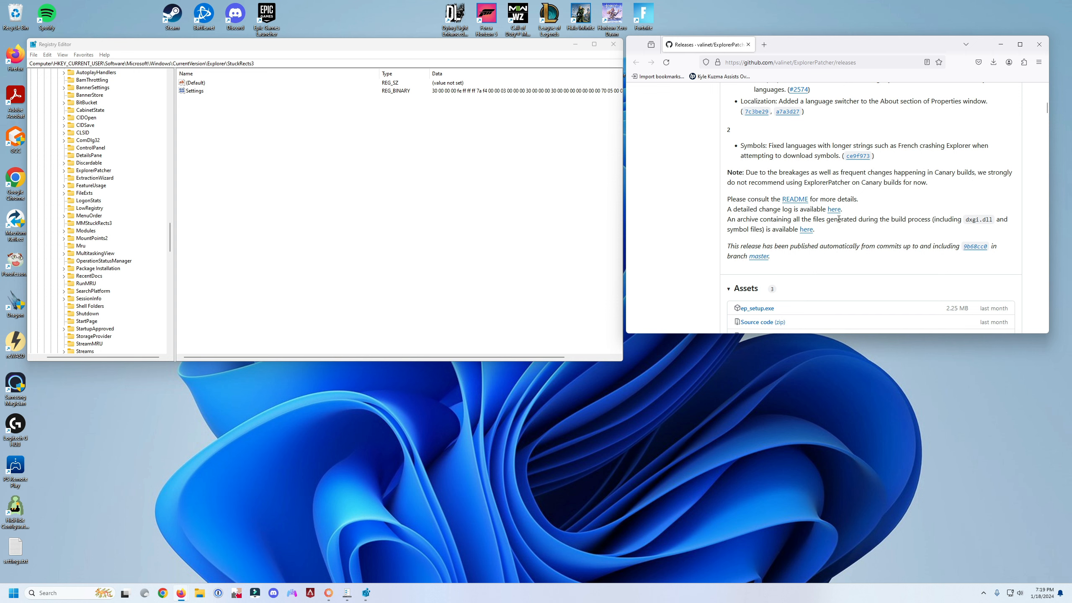
{"action": "scroll", "scroll_direction": "down", "scroll_amount": 3}
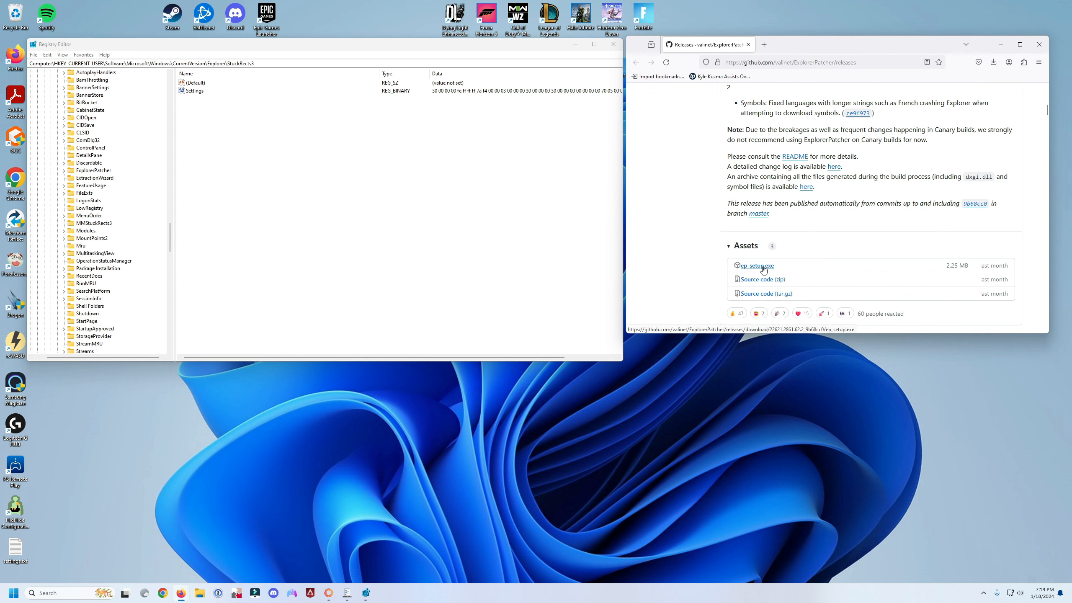
{"action": "left_click", "coordinate": [993, 62]}
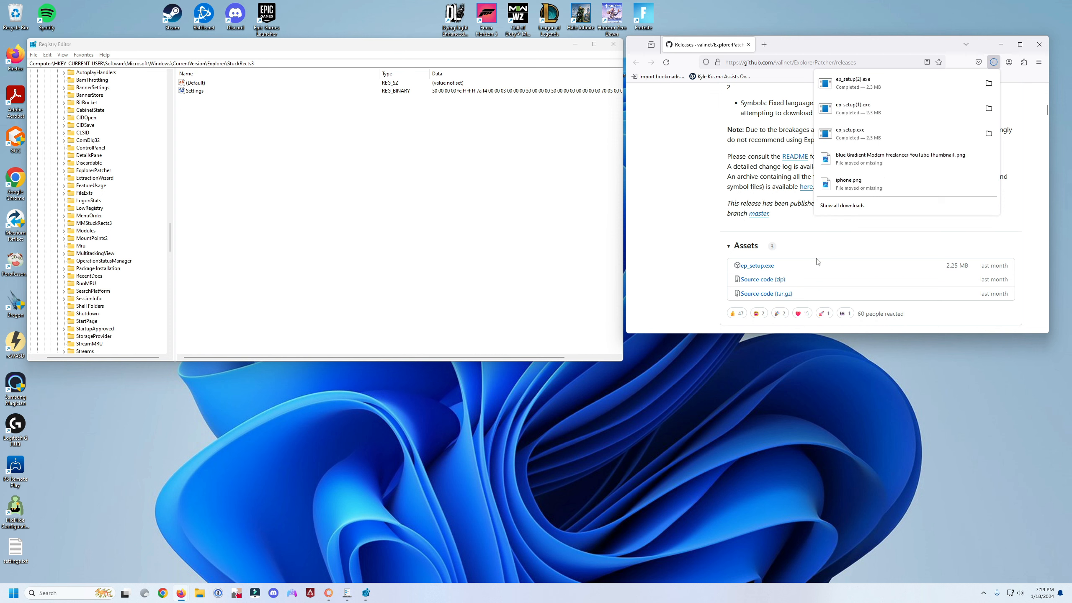
{"action": "mouse_move", "coordinate": [604, 421]}
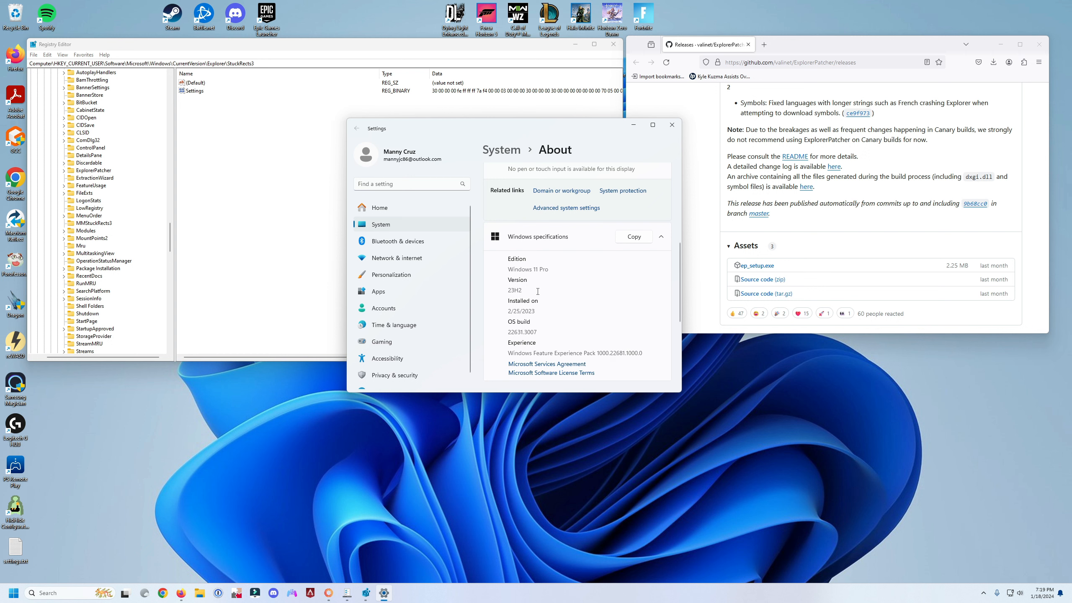
{"action": "mouse_move", "coordinate": [584, 240]}
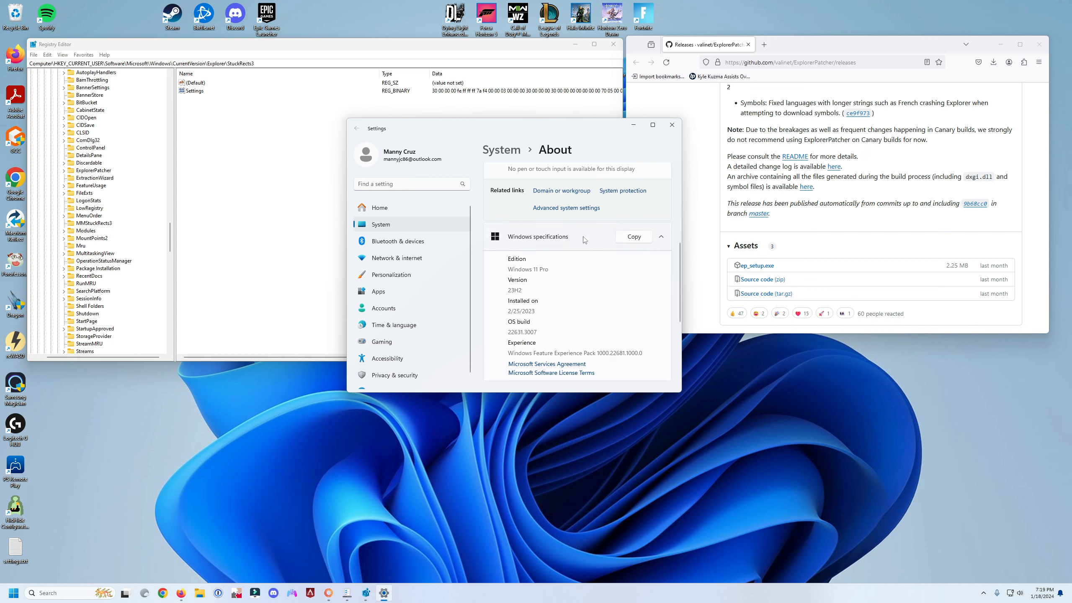
{"action": "mouse_move", "coordinate": [550, 265]}
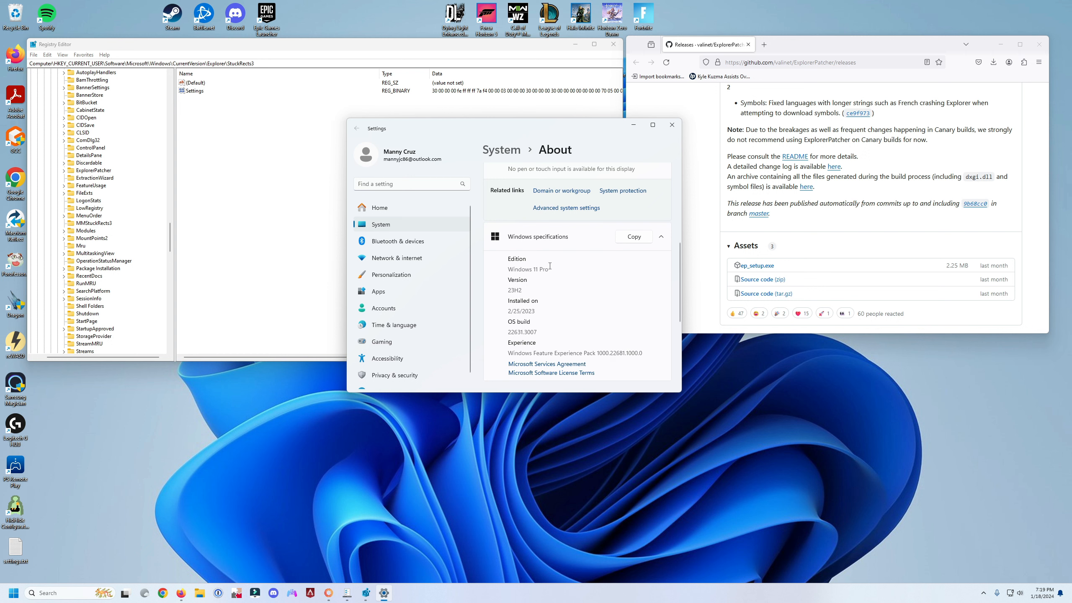
{"action": "mouse_move", "coordinate": [771, 276]}
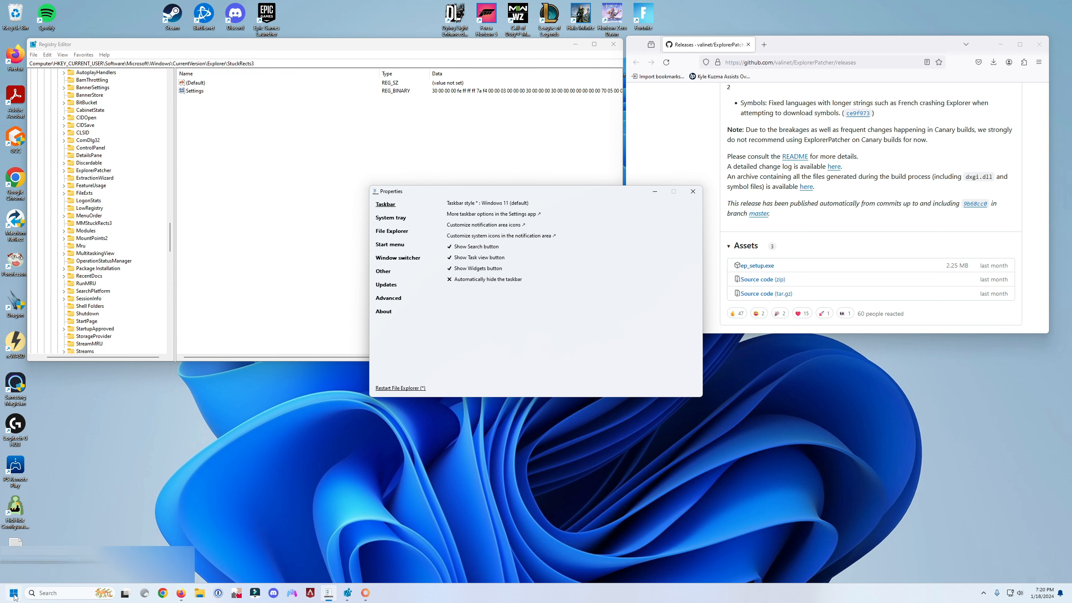
Open the Start menu and scroll through the All apps list.
{"action": "left_click", "coordinate": [12, 593]}
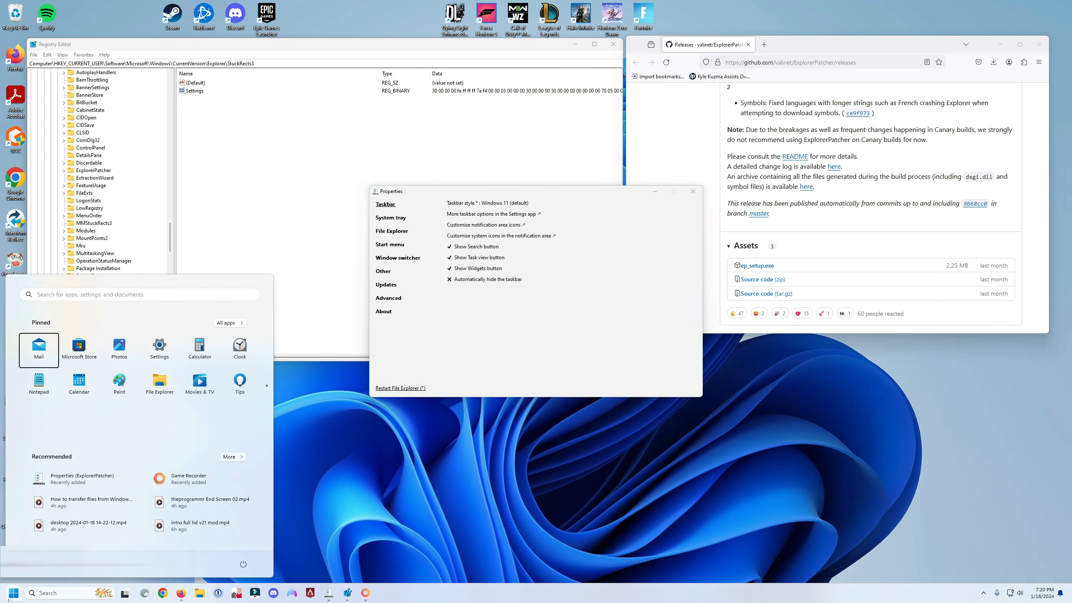
{"action": "mouse_move", "coordinate": [225, 334]}
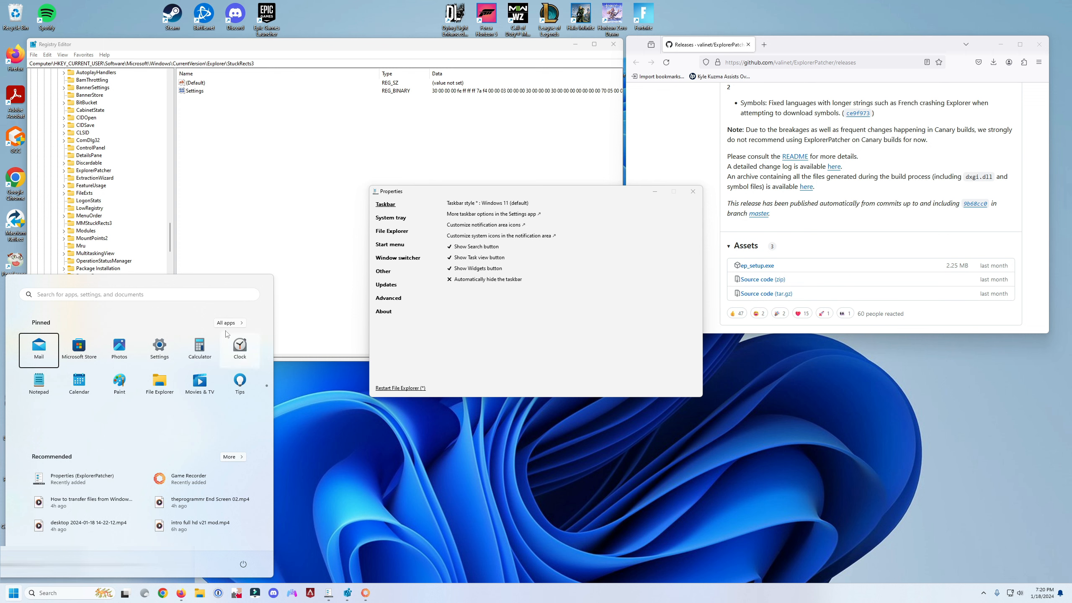
{"action": "left_click", "coordinate": [226, 322]}
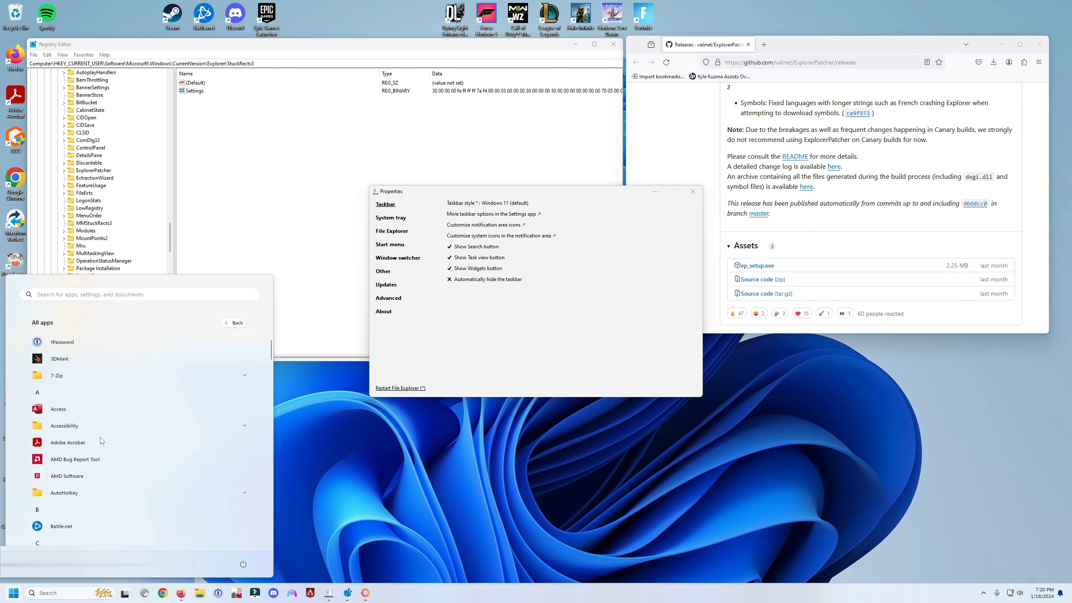
{"action": "scroll", "scroll_direction": "down", "scroll_amount": 3}
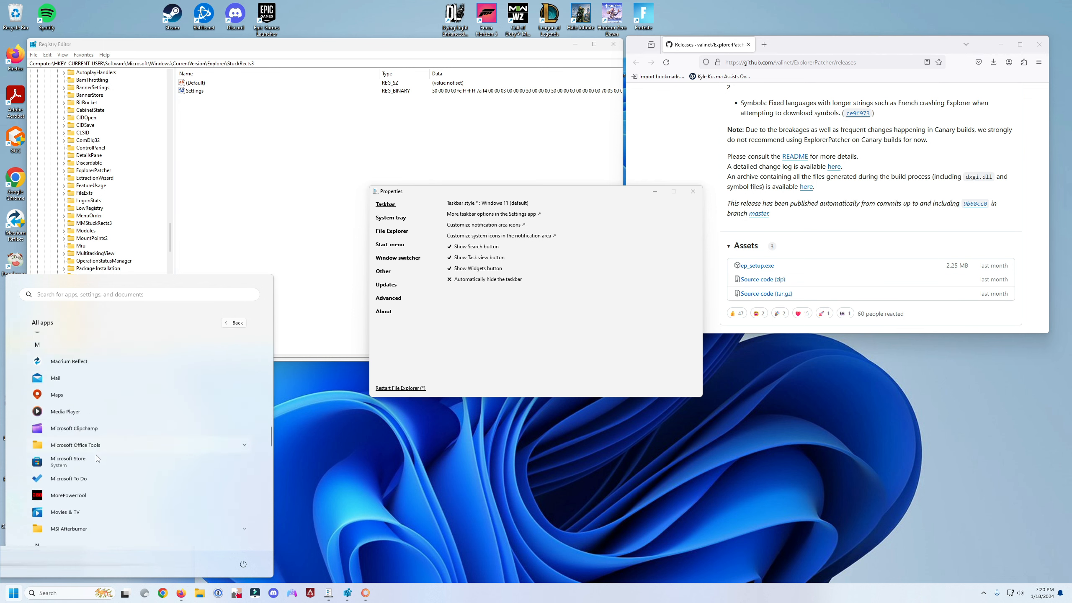
{"action": "scroll", "scroll_direction": "down", "scroll_amount": 3}
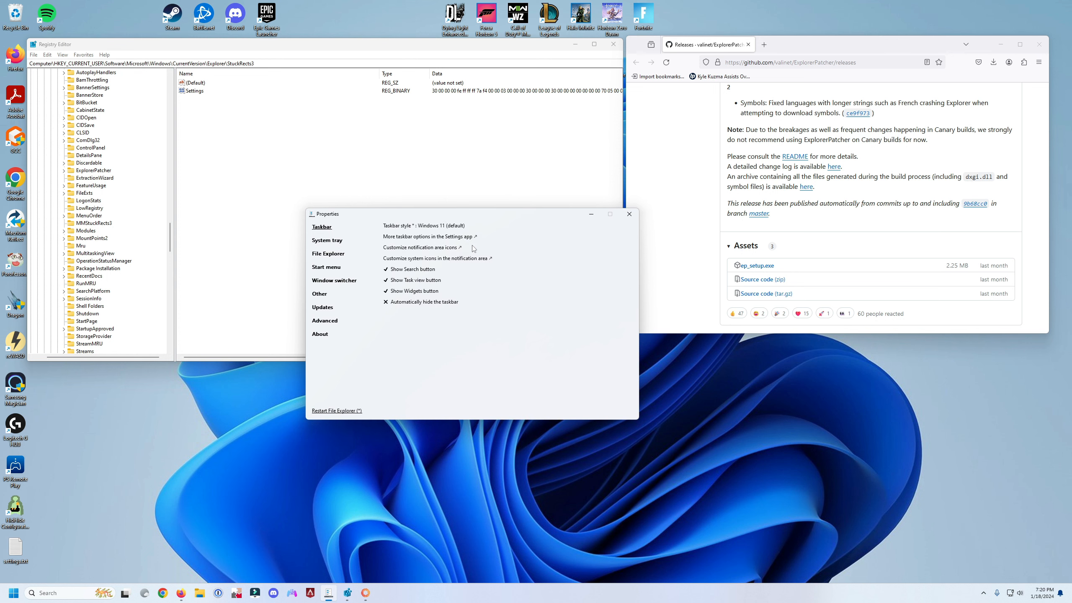
{"action": "mouse_move", "coordinate": [448, 229]}
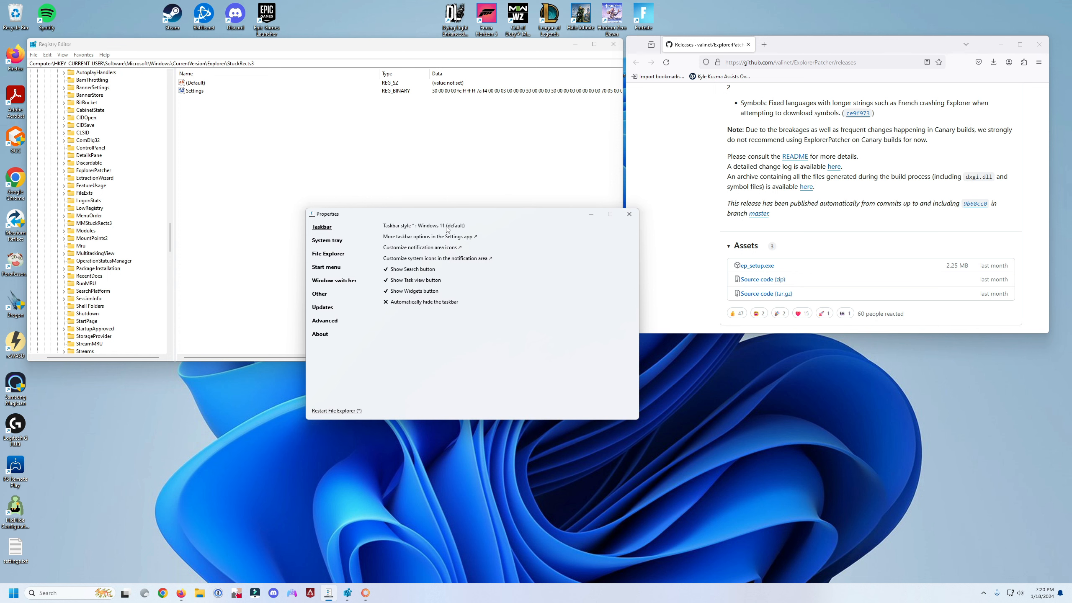
Set Windows 10 taskbar style and Right primary location, then restart File Explorer.
{"action": "left_click", "coordinate": [424, 226]}
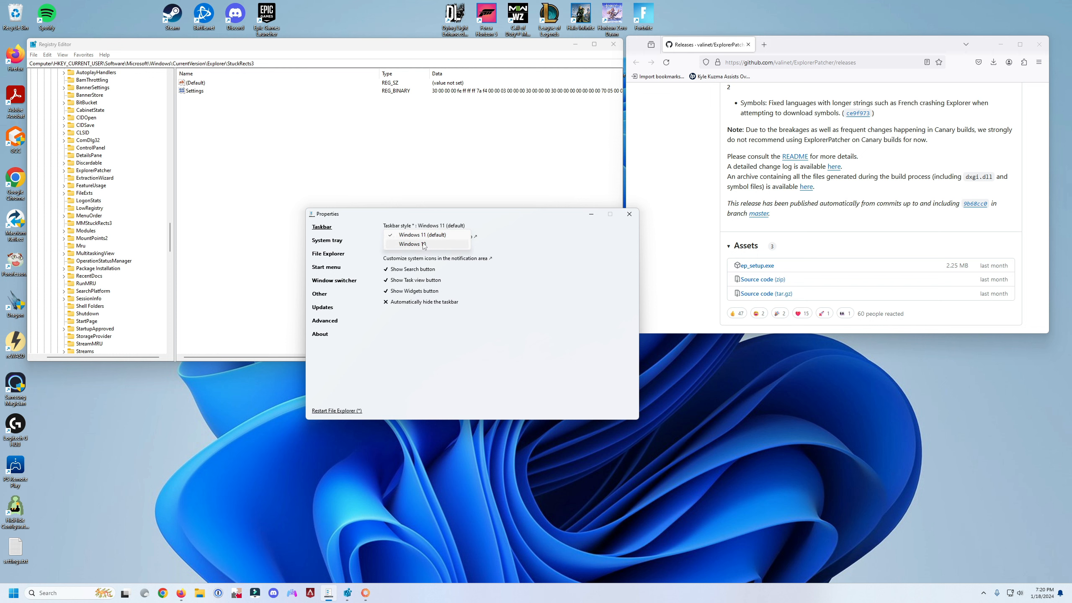
{"action": "left_click", "coordinate": [412, 244]}
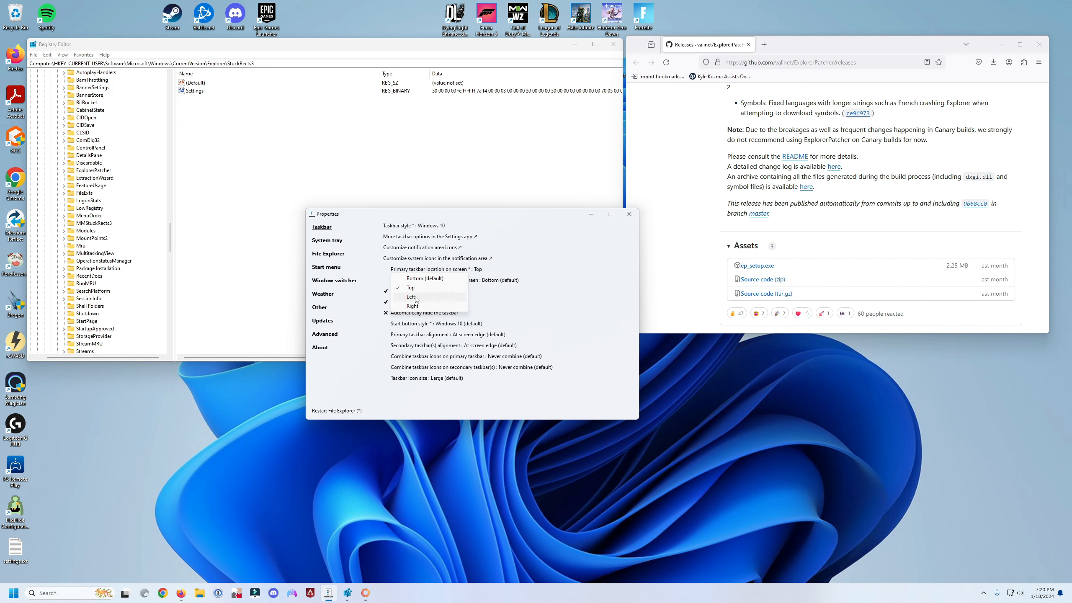
{"action": "left_click", "coordinate": [412, 306]}
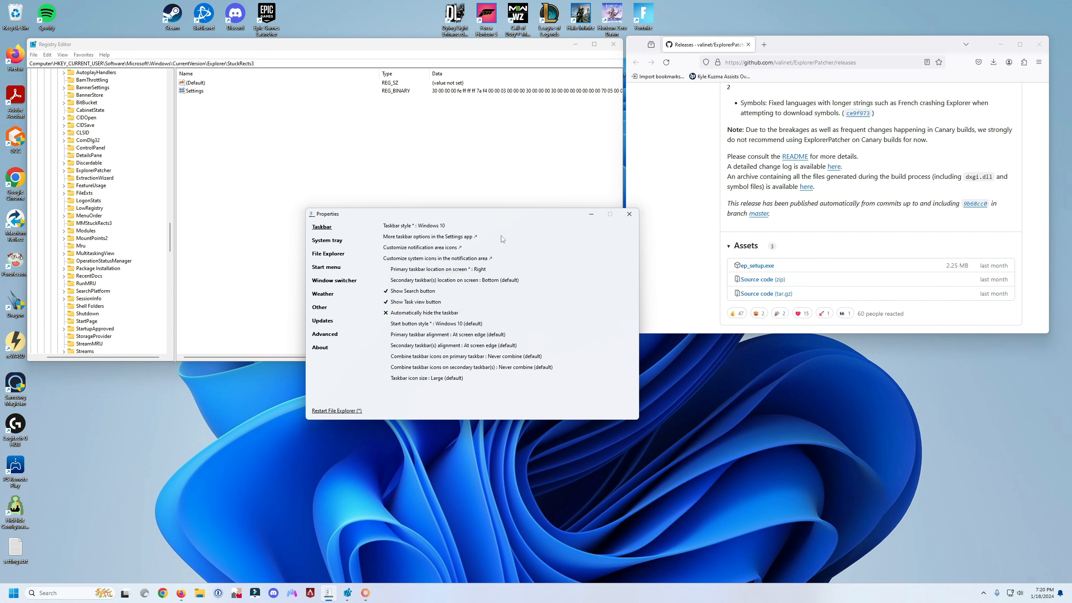
{"action": "mouse_move", "coordinate": [342, 414]}
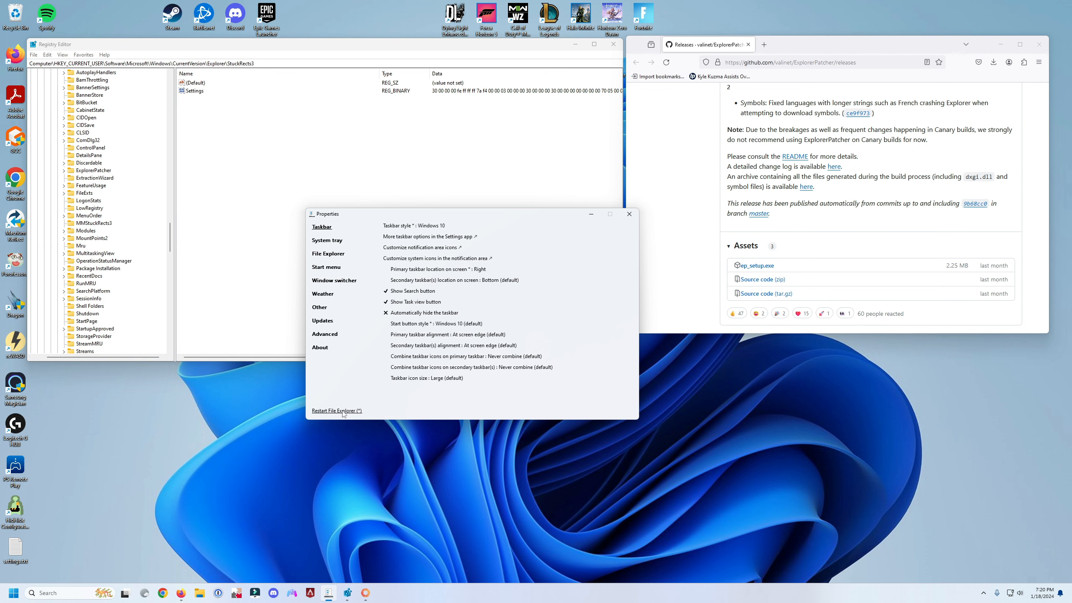
{"action": "left_click", "coordinate": [336, 410]}
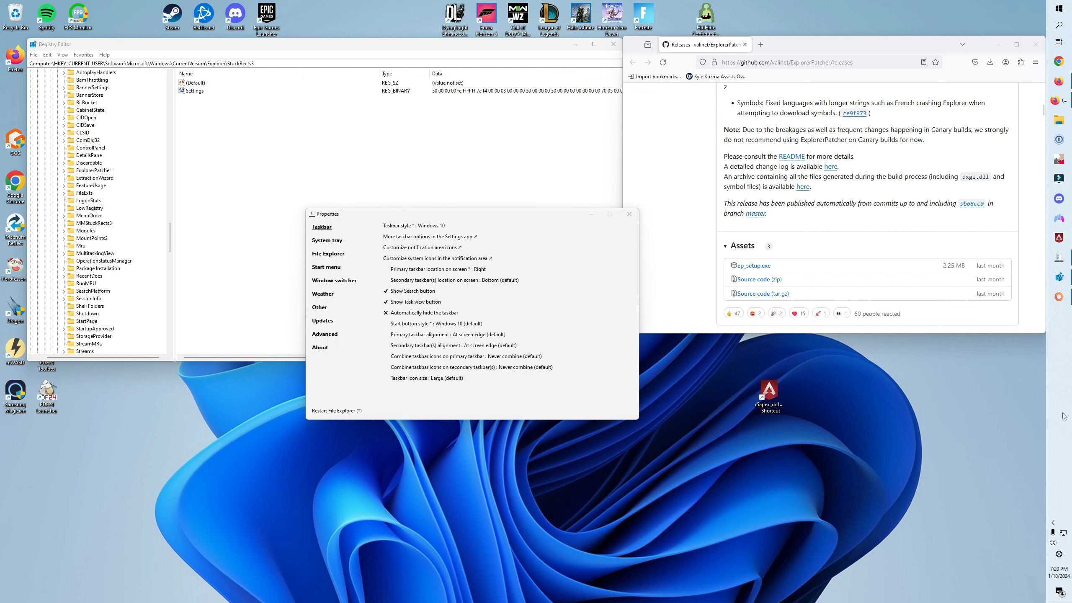
{"action": "mouse_move", "coordinate": [771, 361]}
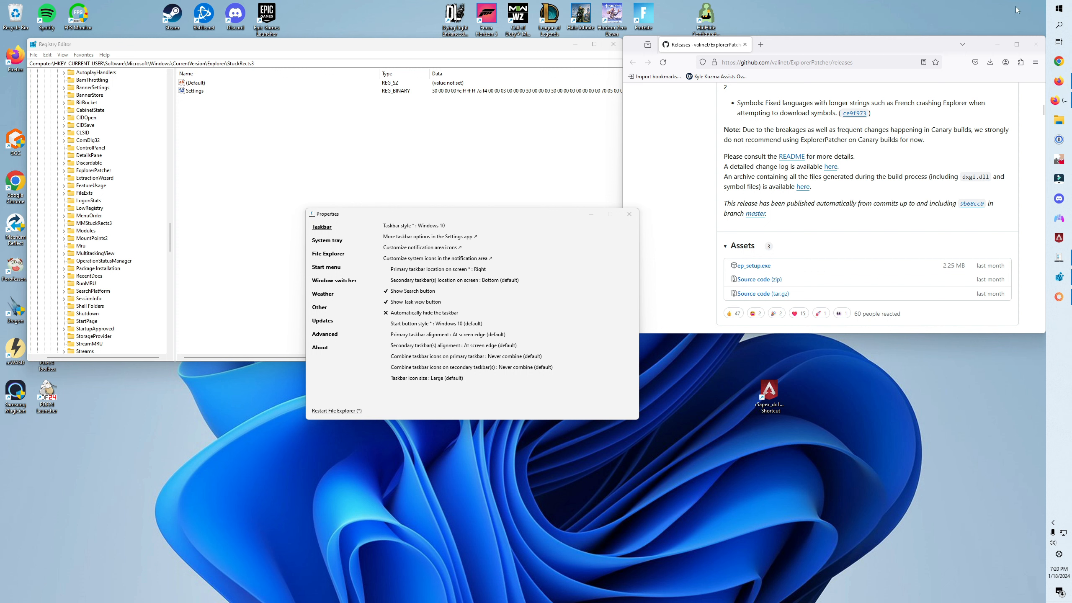
{"action": "mouse_move", "coordinate": [853, 277]}
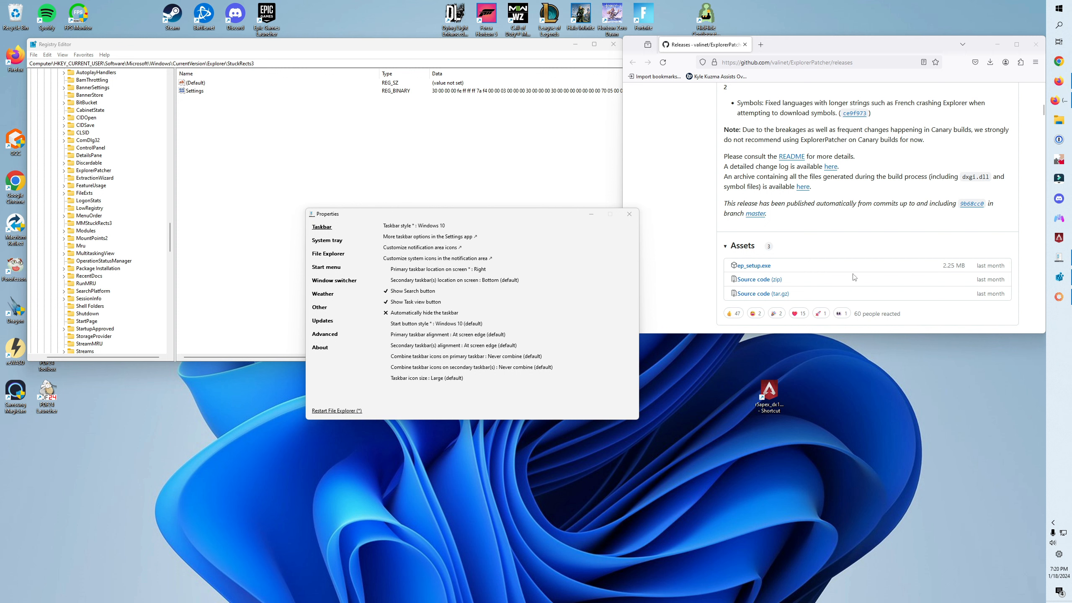
{"action": "mouse_move", "coordinate": [689, 341]}
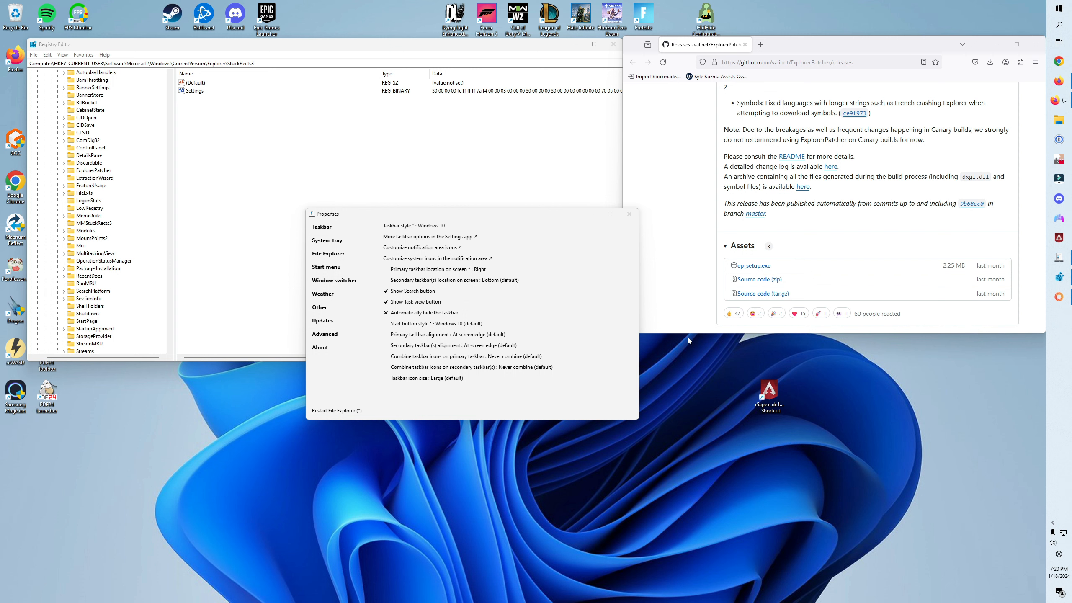
{"action": "mouse_move", "coordinate": [914, 406]}
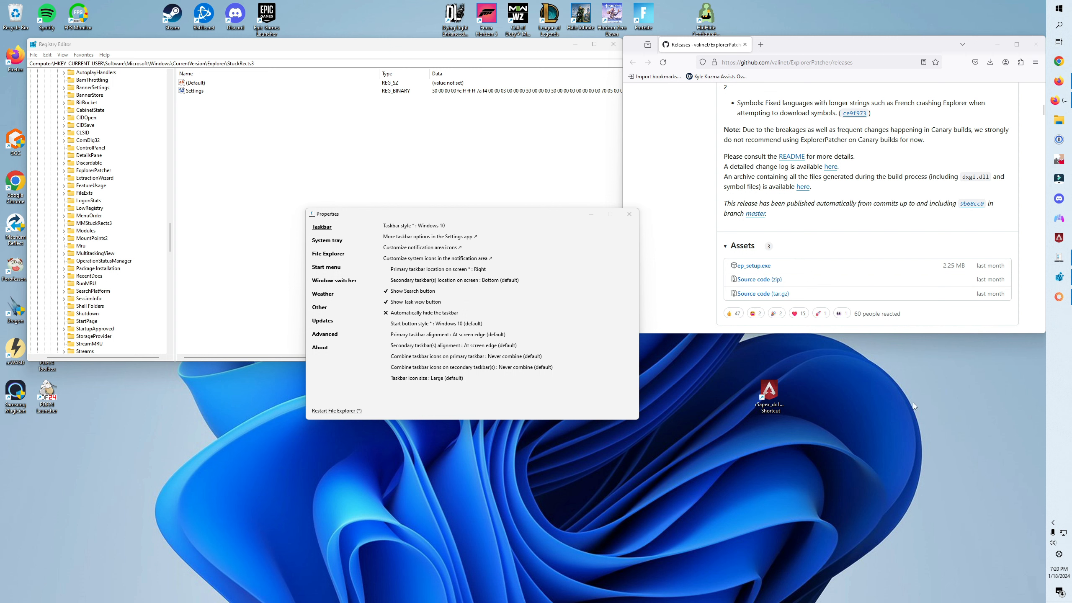
{"action": "mouse_move", "coordinate": [527, 402]}
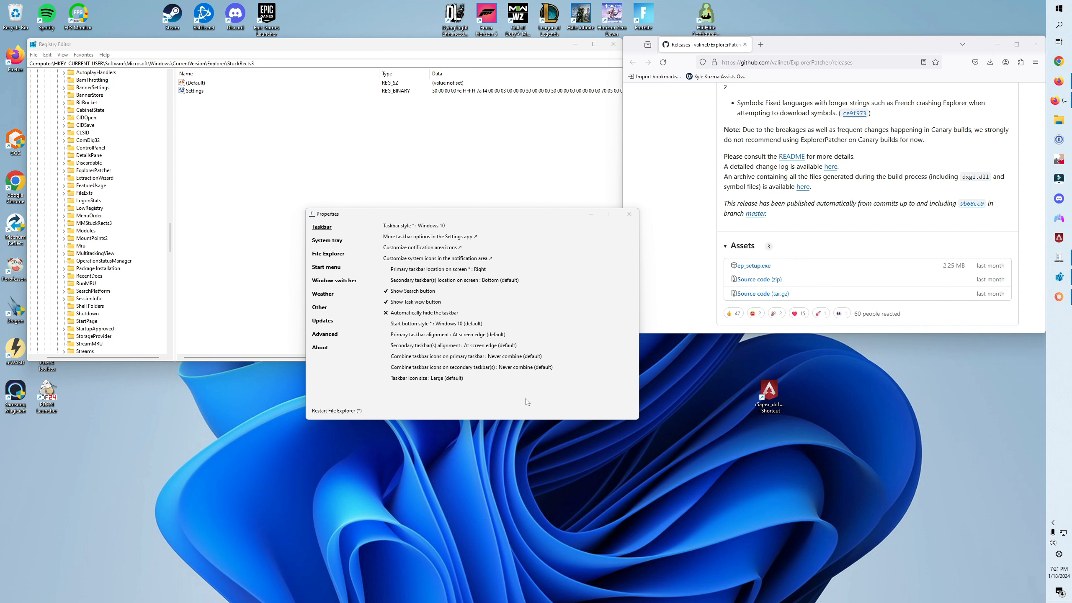
{"action": "mouse_move", "coordinate": [507, 402]}
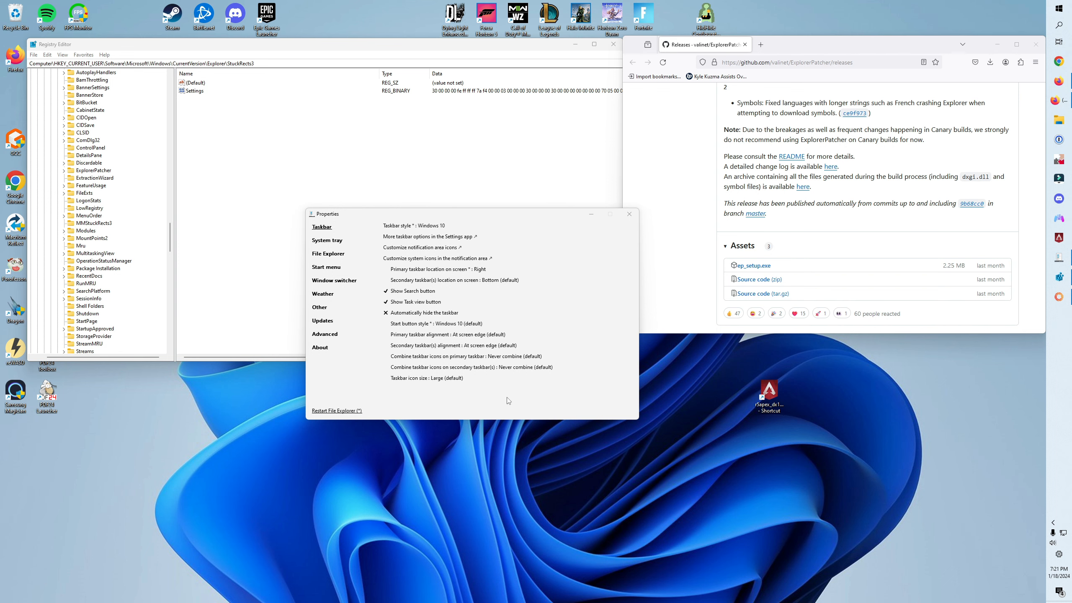
{"action": "mouse_move", "coordinate": [568, 373]}
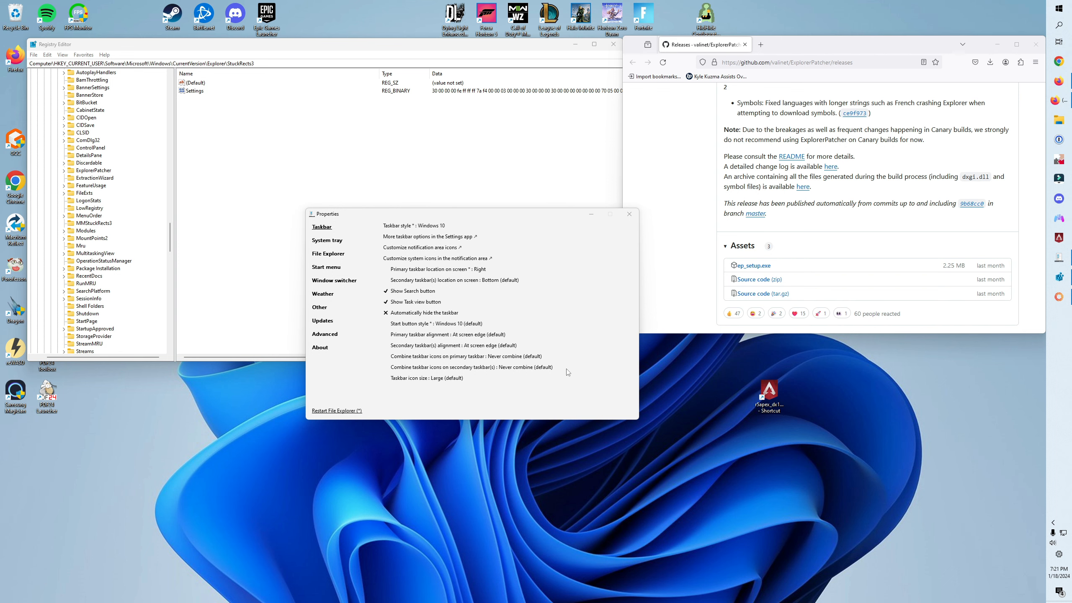